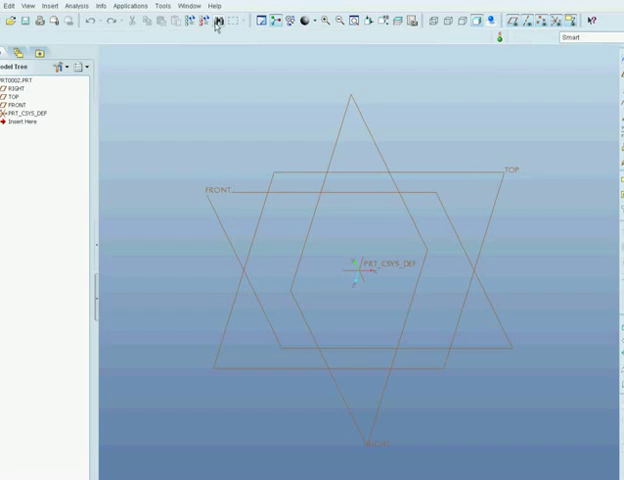
# - Extrude a circular sketch into a tall cylinder and begin a helical sweep cut
pyautogui.click(44, 6)
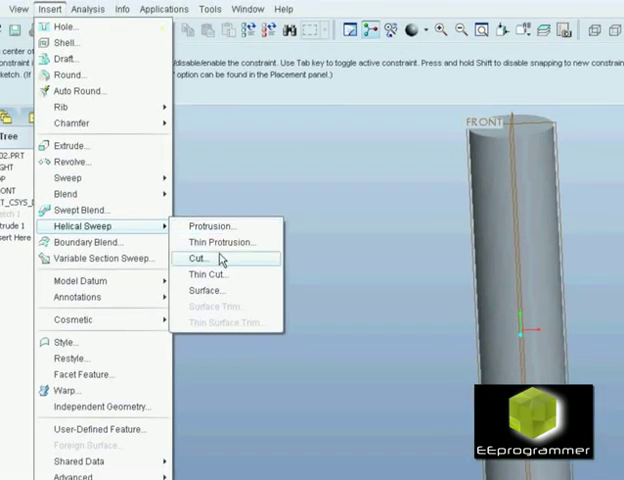
# - Set up a constant-pitch, through-axis, right-handed helical cut sketched on FRONT with default orientation
pyautogui.click(197, 258)
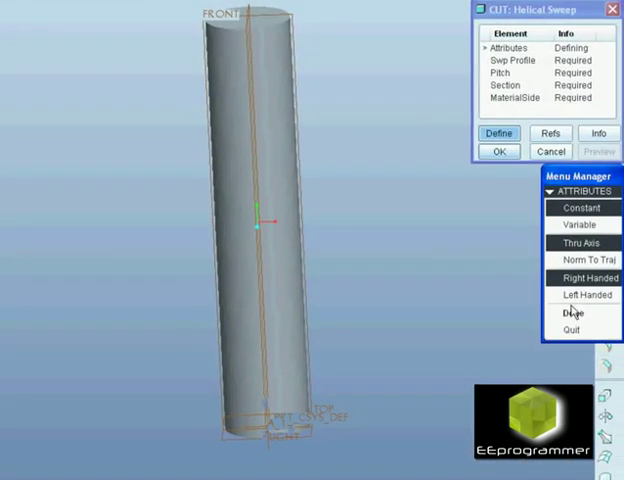
pyautogui.click(566, 313)
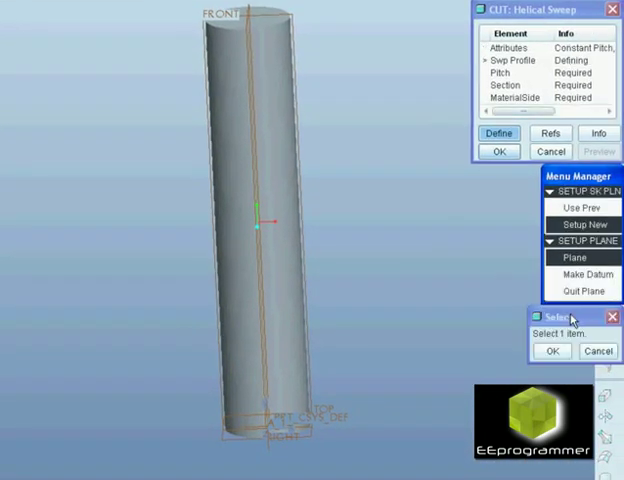
pyautogui.click(574, 257)
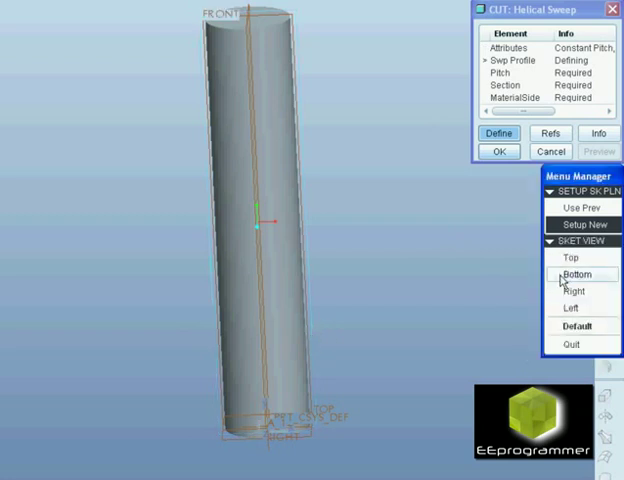
pyautogui.click(580, 326)
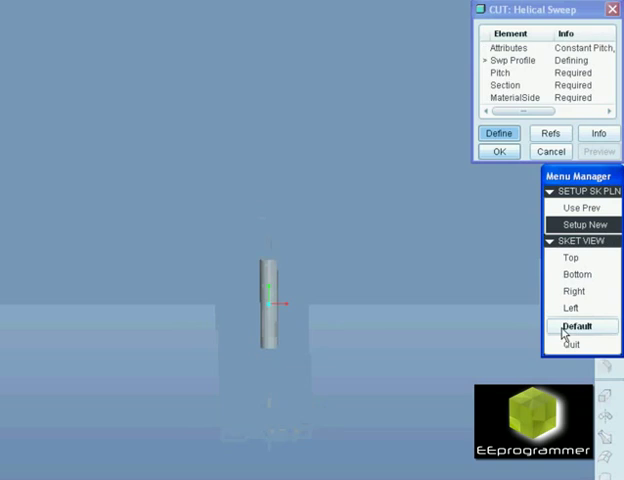
pyautogui.click(580, 327)
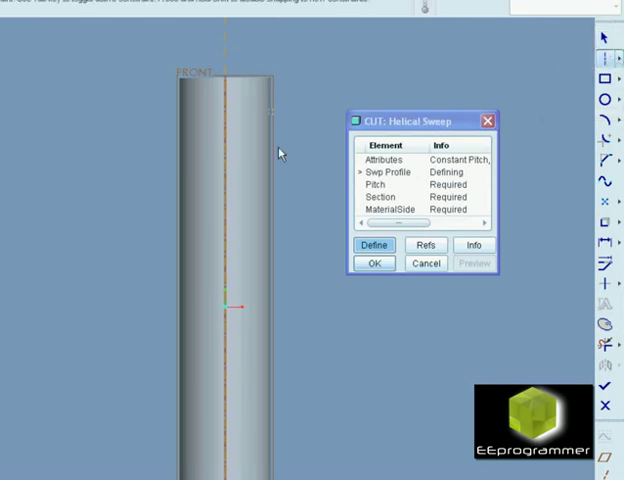
pyautogui.moveTo(226, 58)
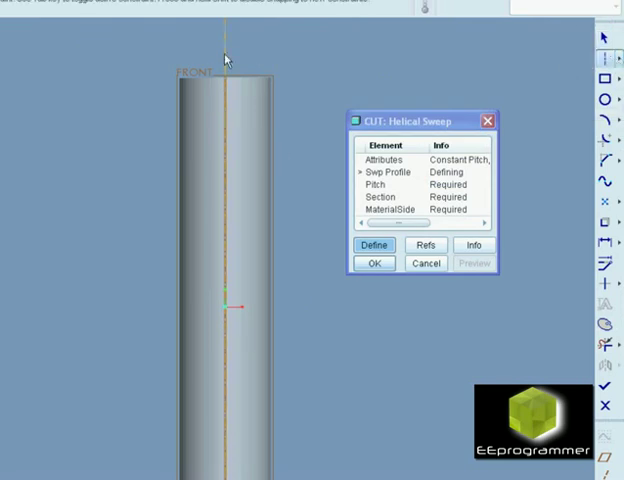
pyautogui.moveTo(582, 118)
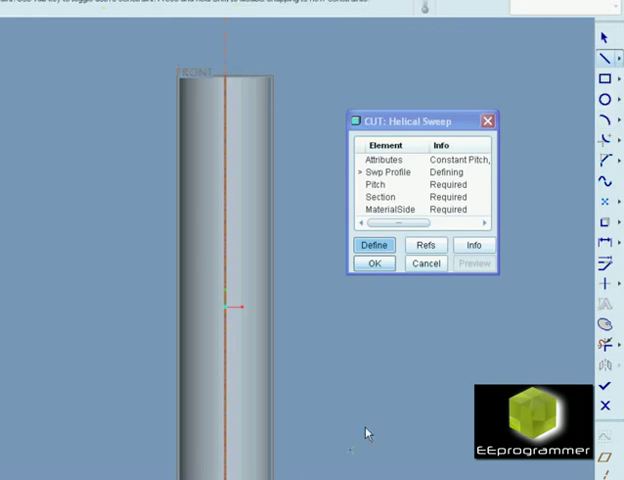
pyautogui.moveTo(606, 247)
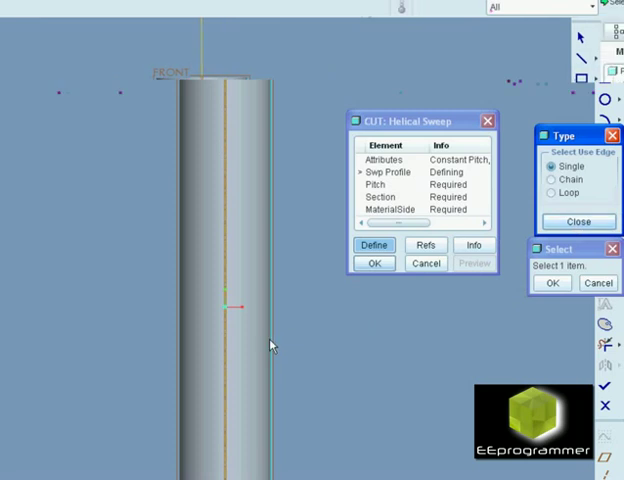
# - Reuse the cylinder's right side edge as the sweep profile line with Use Edge
pyautogui.click(552, 283)
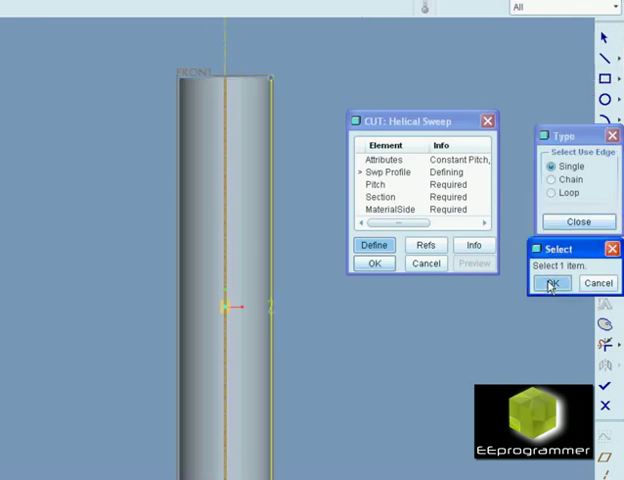
pyautogui.click(553, 283)
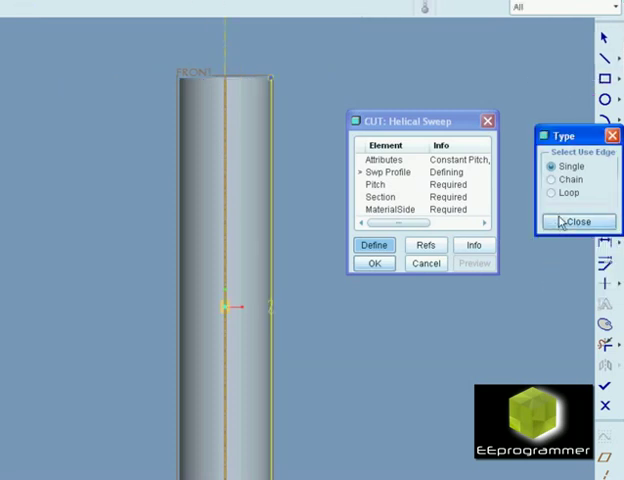
pyautogui.click(580, 221)
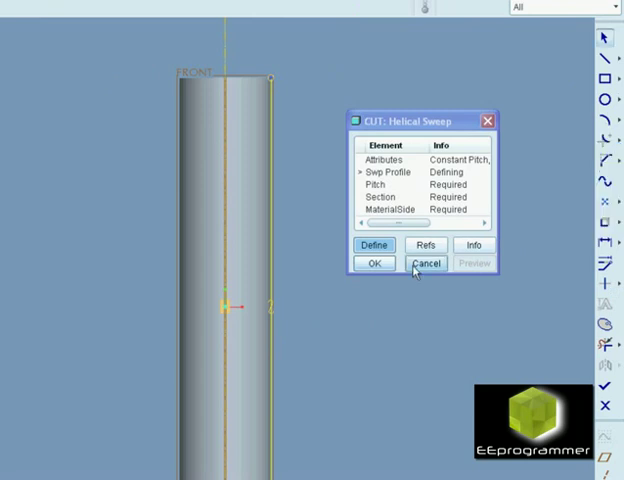
pyautogui.moveTo(374, 263)
pyautogui.write('1')
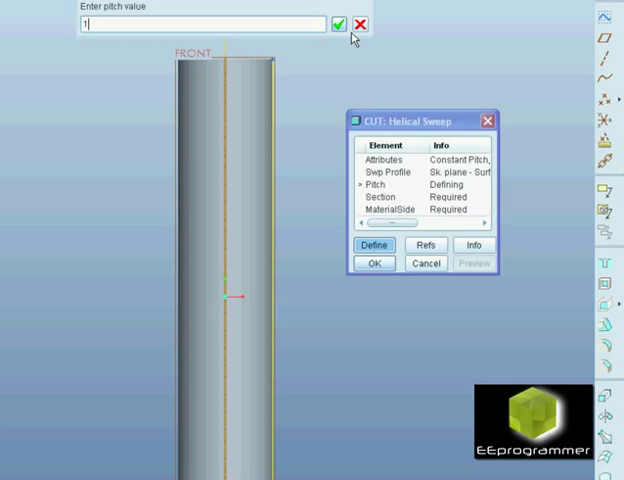
# - Exit Sketcher and give the helical cut a pitch of 1
pyautogui.click(338, 24)
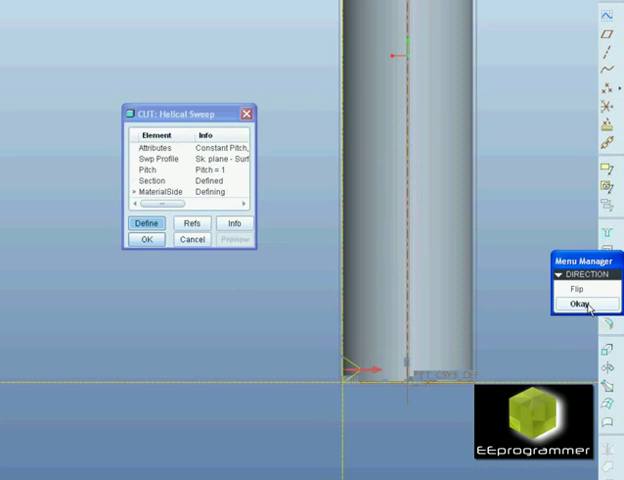
# - Accept the inward cut direction, preview, and complete the helical thread cut
pyautogui.click(570, 301)
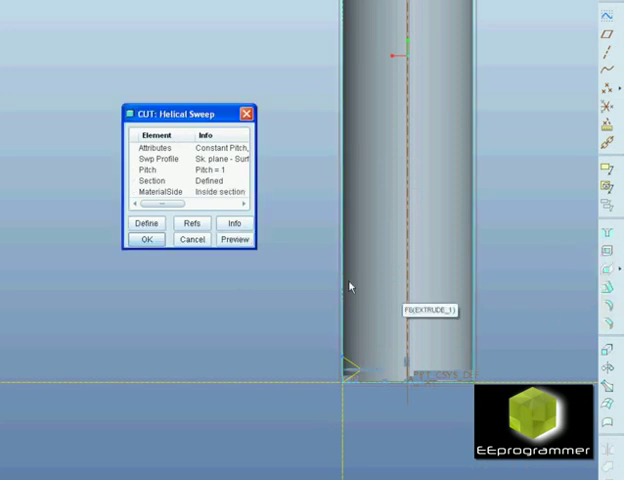
pyautogui.click(234, 239)
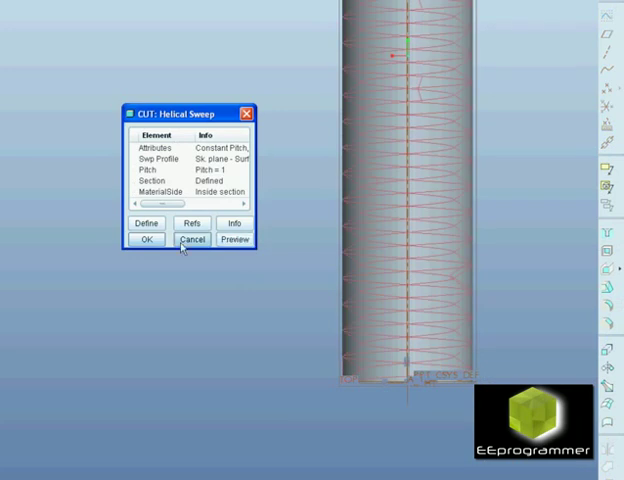
pyautogui.click(146, 239)
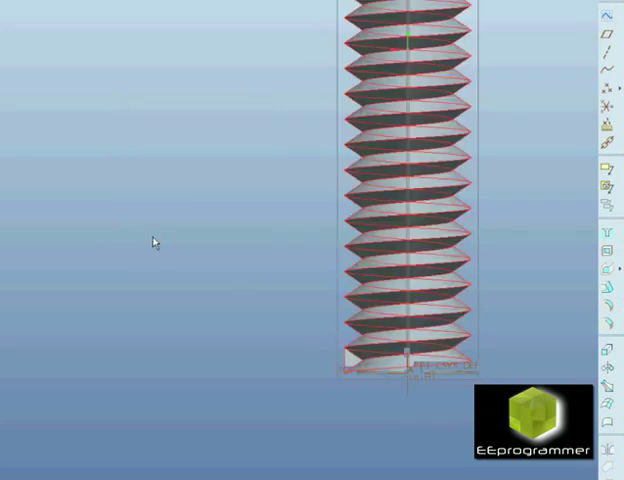